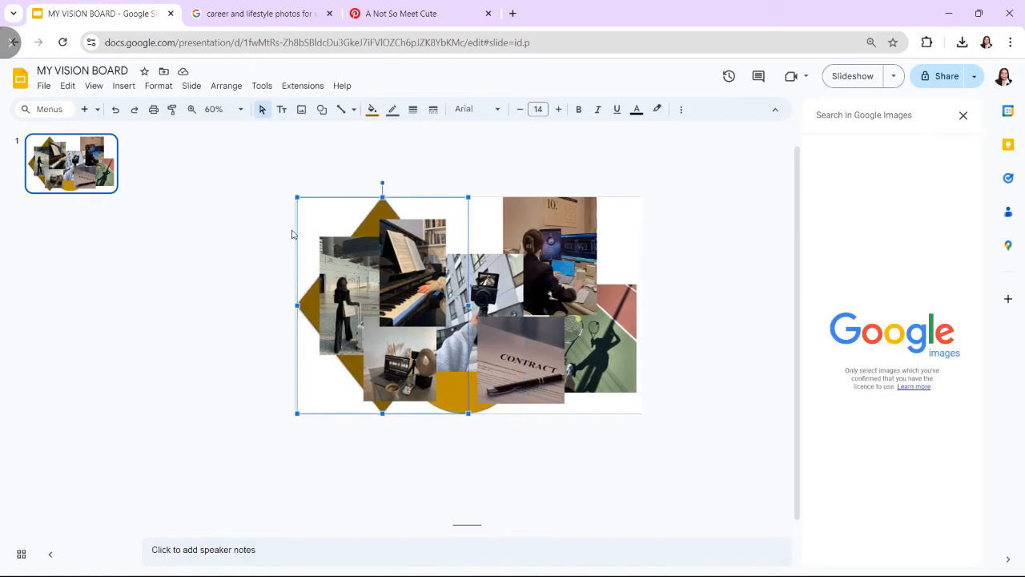
Stretch the brown diamond left, select the camera photo, then browse the Pinterest photo page
{"action": "left_click_drag", "start_coordinate": [297, 305], "coordinate": [270, 305]}
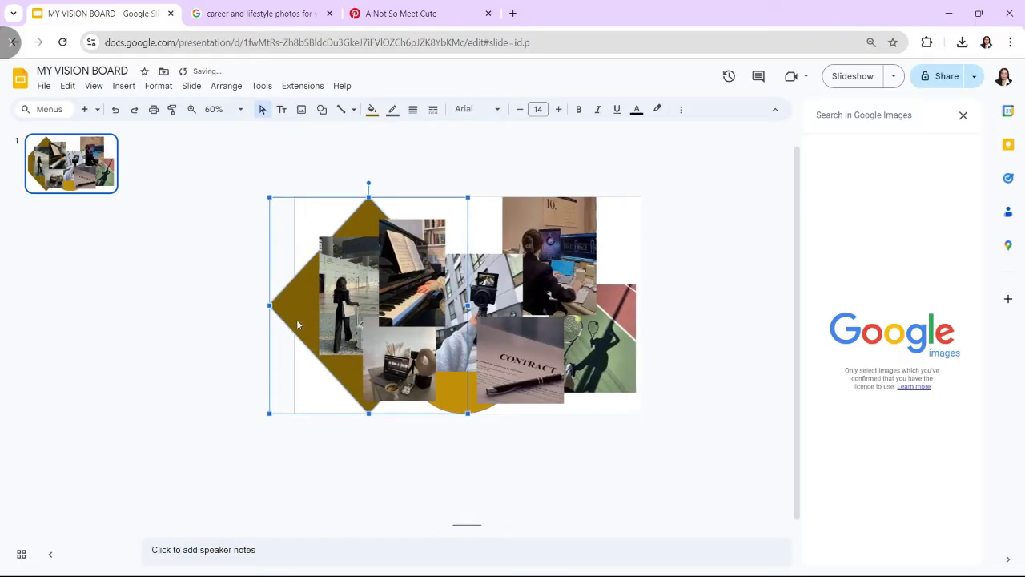
{"action": "left_click", "coordinate": [663, 355]}
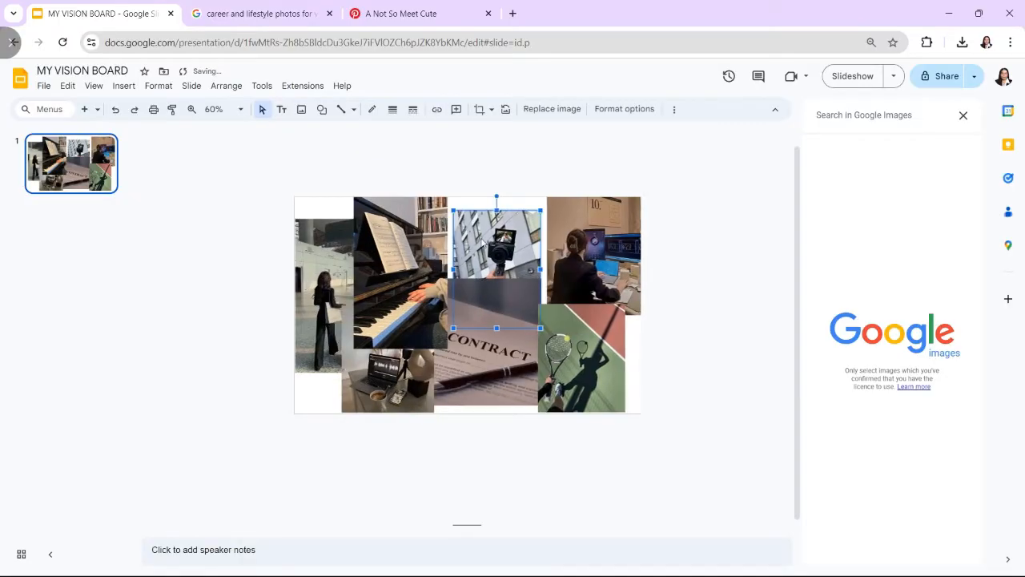
{"action": "left_click", "coordinate": [595, 252]}
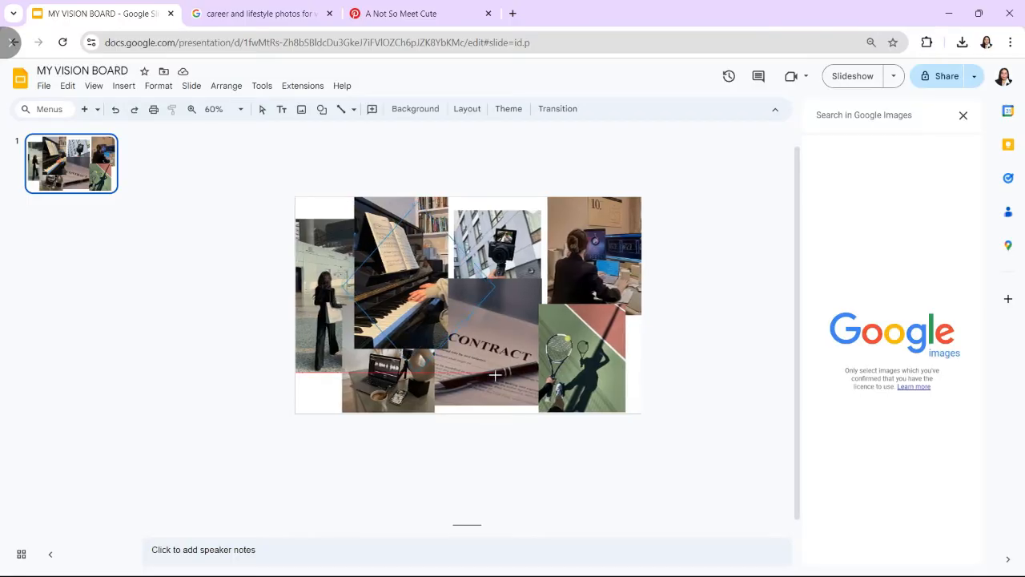
{"action": "left_click", "coordinate": [417, 13]}
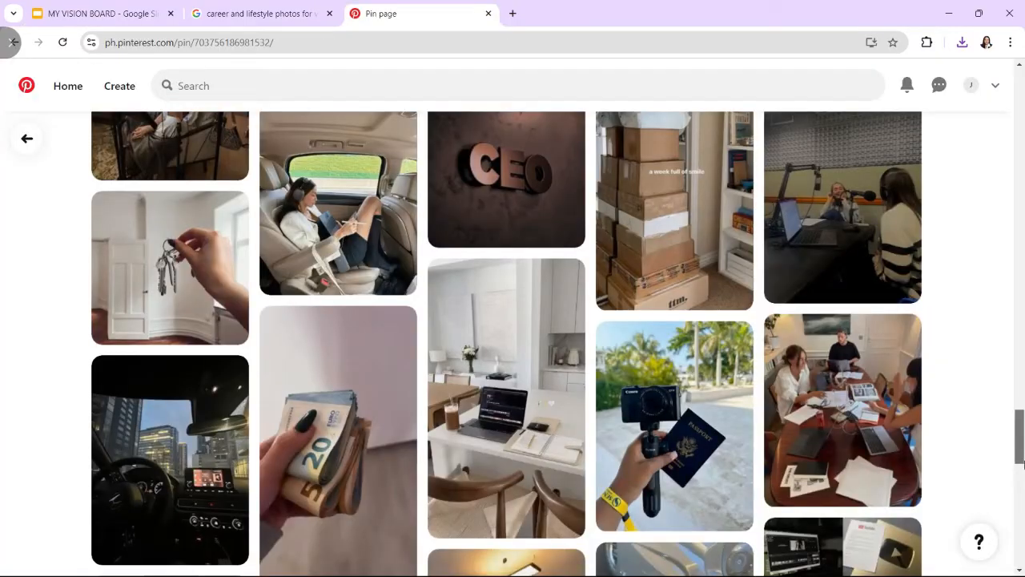
{"action": "scroll", "scroll_direction": "down", "scroll_amount": 3}
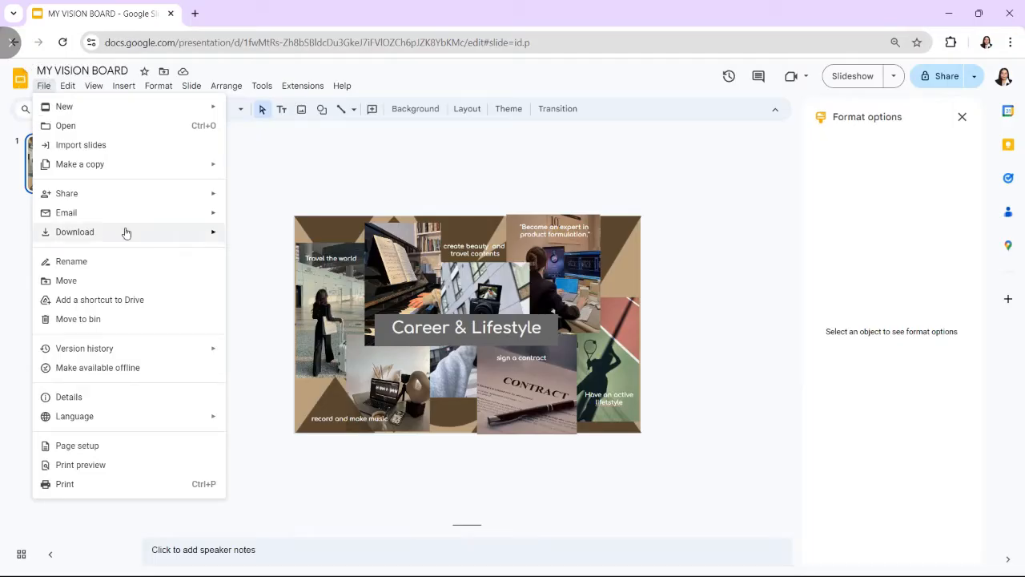
{"action": "mouse_move", "coordinate": [120, 212]}
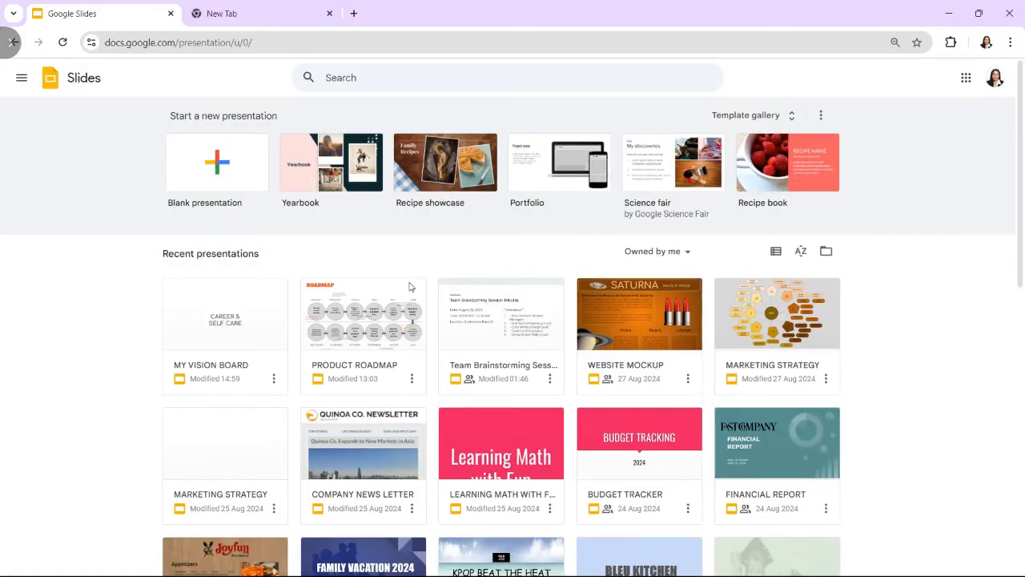
{"action": "mouse_move", "coordinate": [217, 163]}
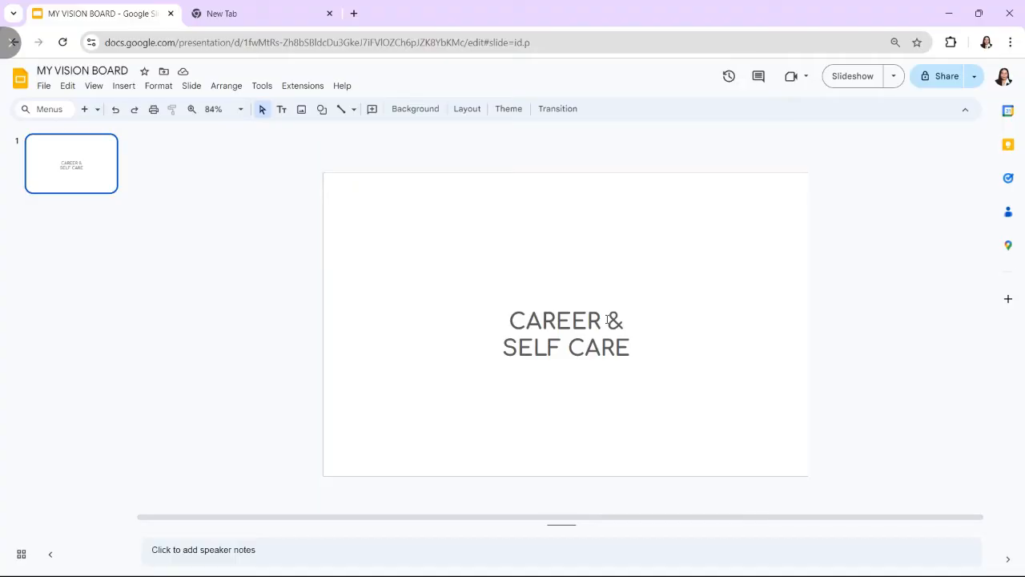
{"action": "mouse_move", "coordinate": [730, 367]}
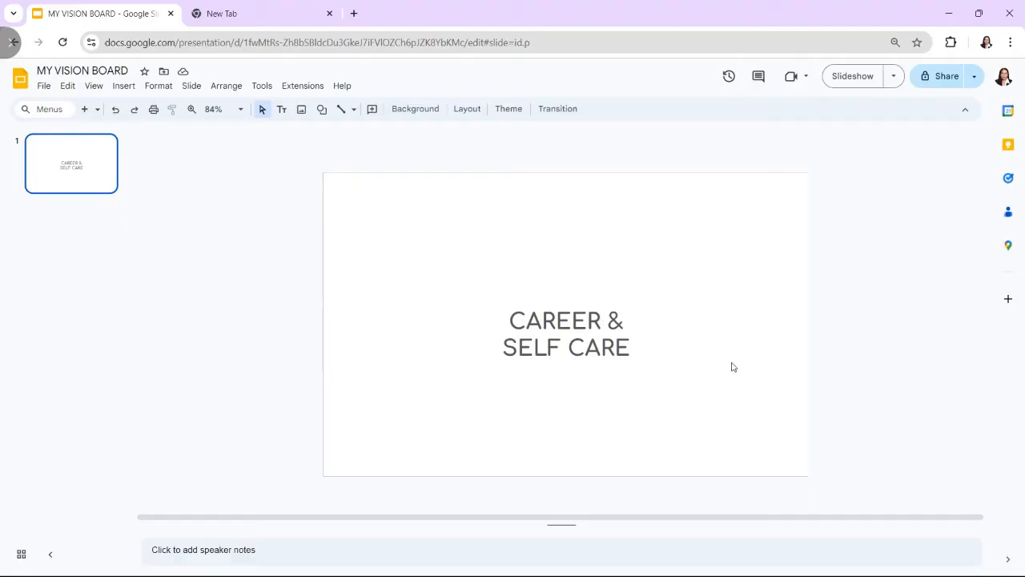
{"action": "mouse_move", "coordinate": [562, 387]}
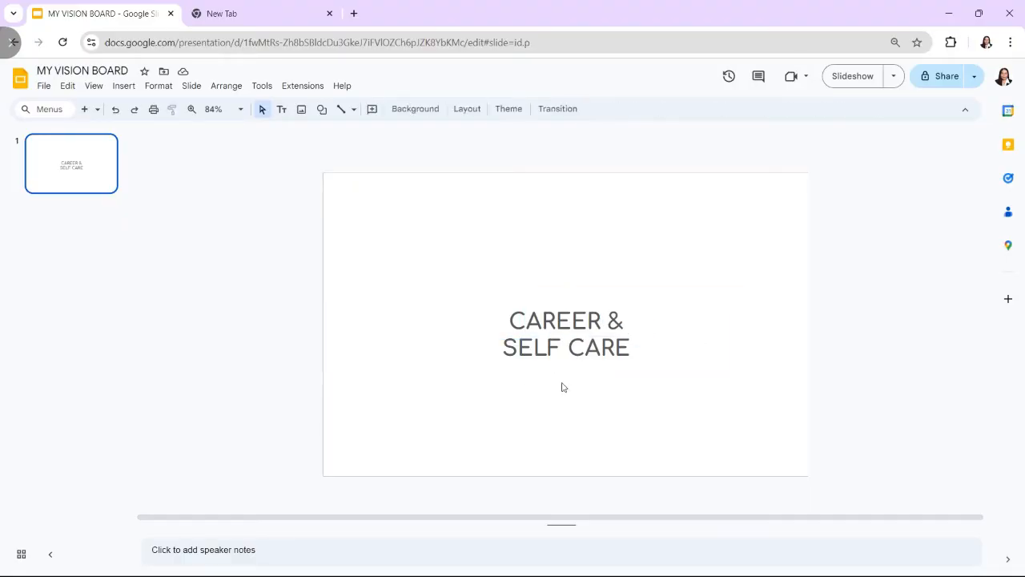
Delete the CAREER & SELF CARE title text box from the slide
{"action": "left_click", "coordinate": [566, 320]}
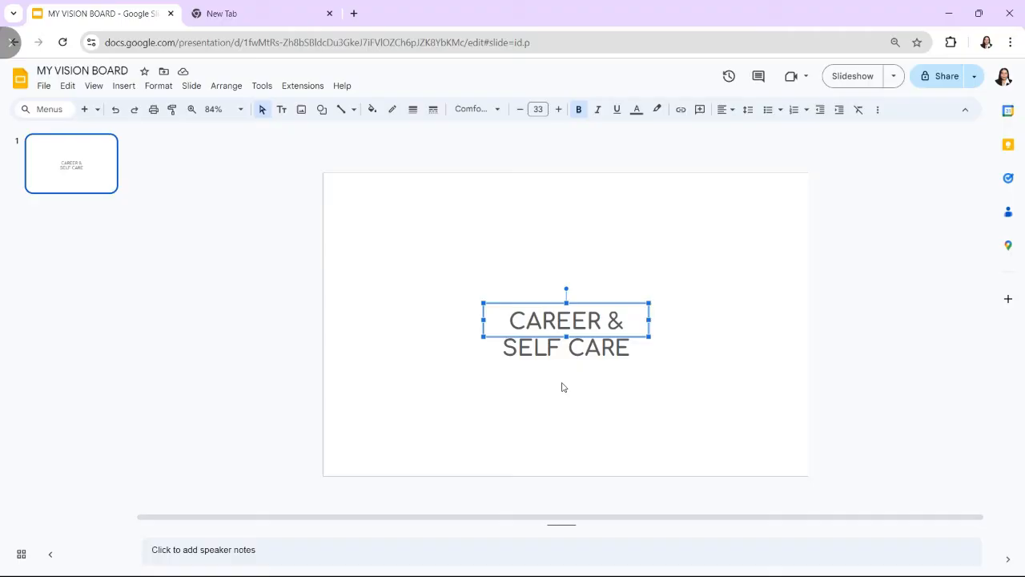
{"action": "key", "text": "Delete"}
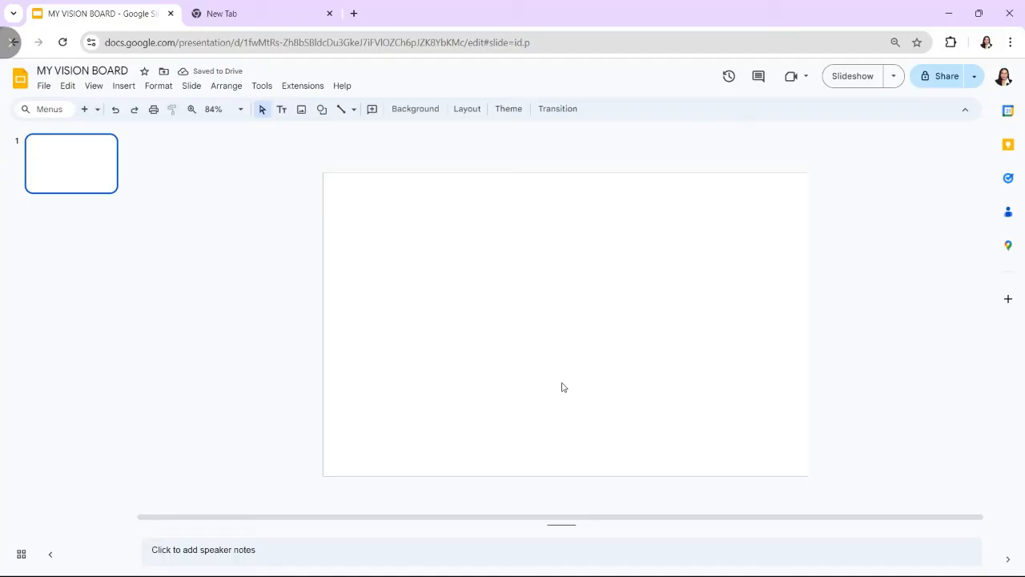
{"action": "mouse_move", "coordinate": [20, 77]}
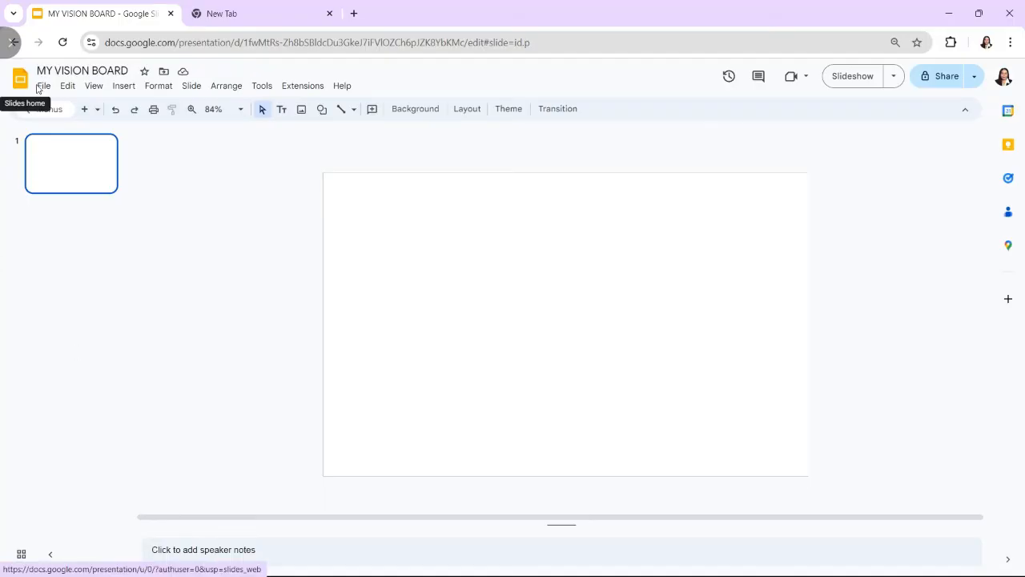
{"action": "left_click", "coordinate": [43, 86]}
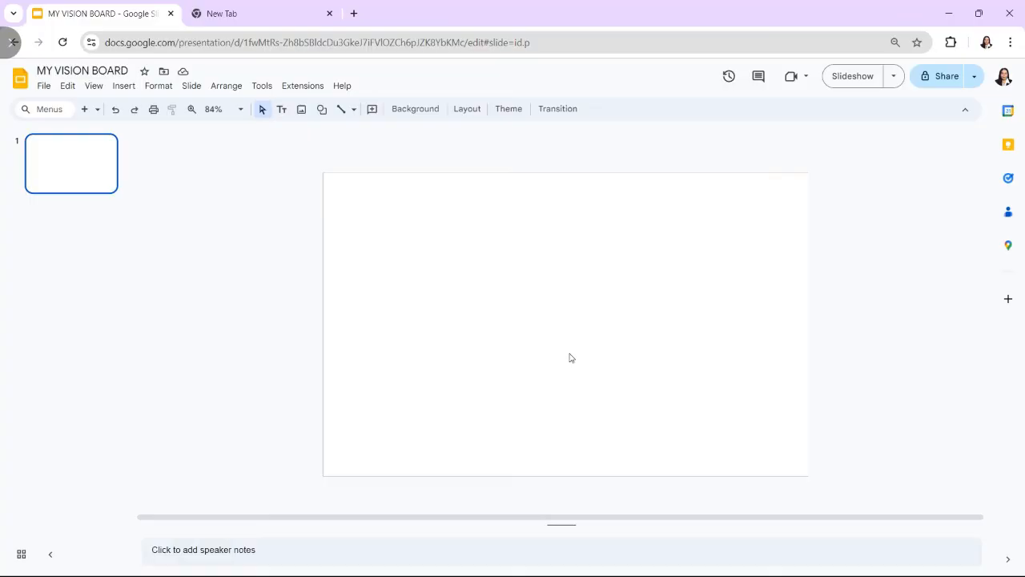
{"action": "mouse_move", "coordinate": [302, 225]}
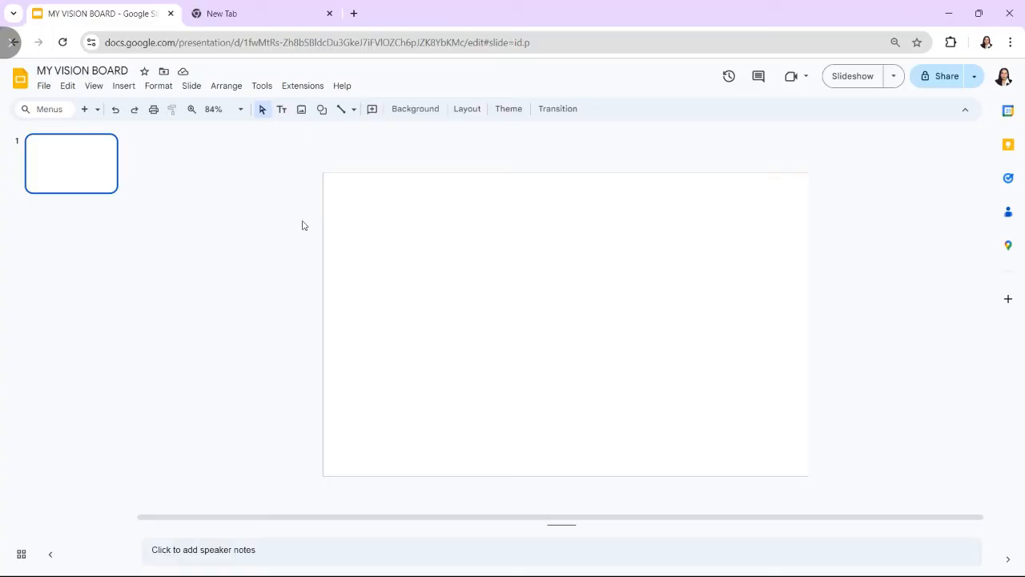
{"action": "mouse_move", "coordinate": [124, 86]}
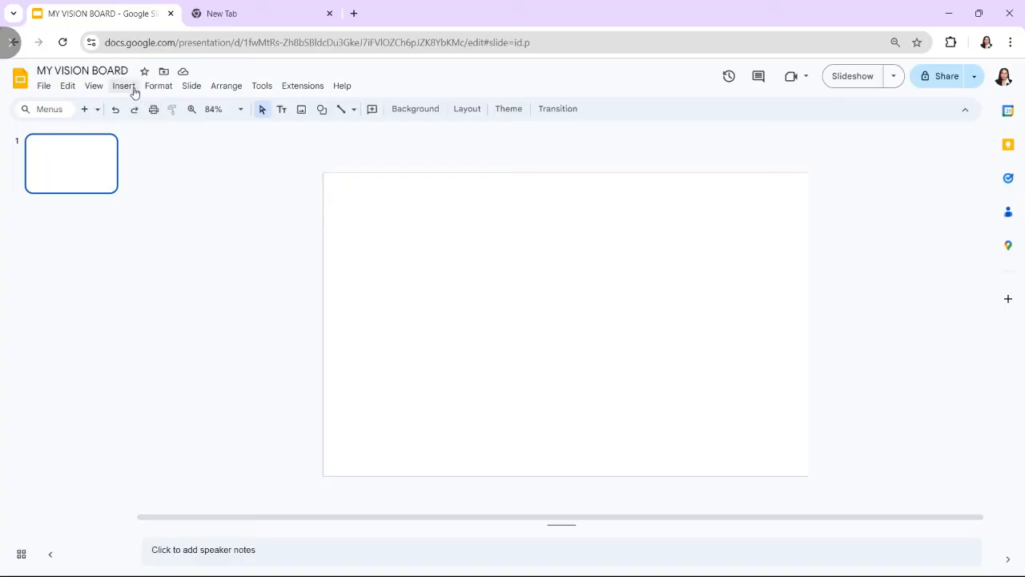
Start an image upload from the computer, then return to the MY VISION BOARD tab
{"action": "left_click", "coordinate": [124, 86]}
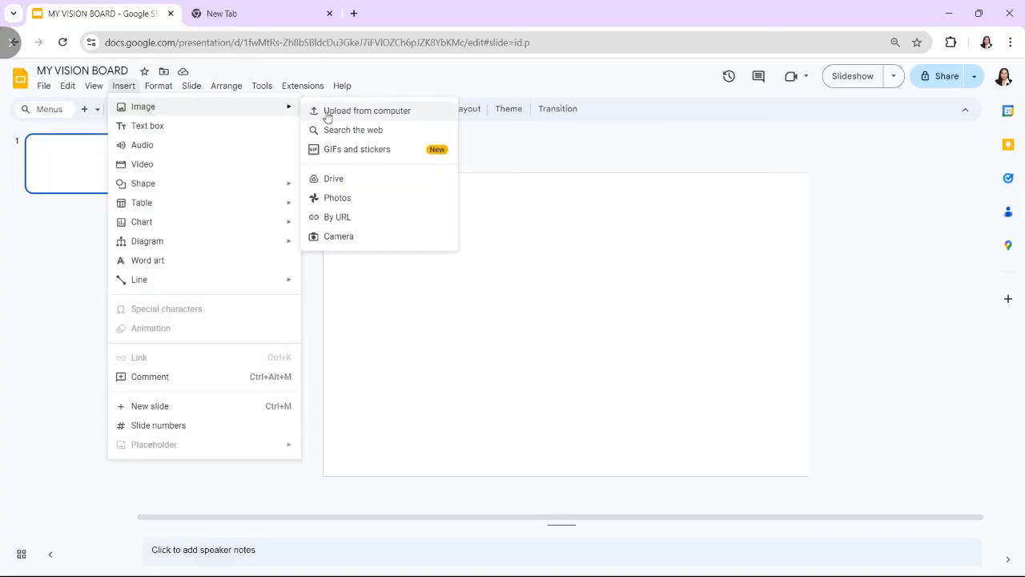
{"action": "left_click", "coordinate": [353, 130]}
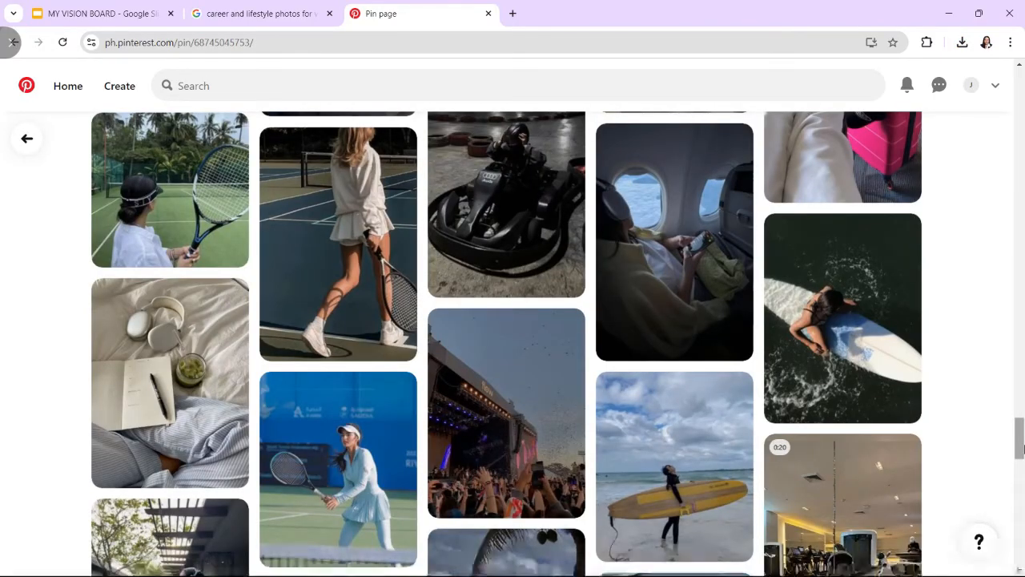
{"action": "left_click", "coordinate": [96, 14]}
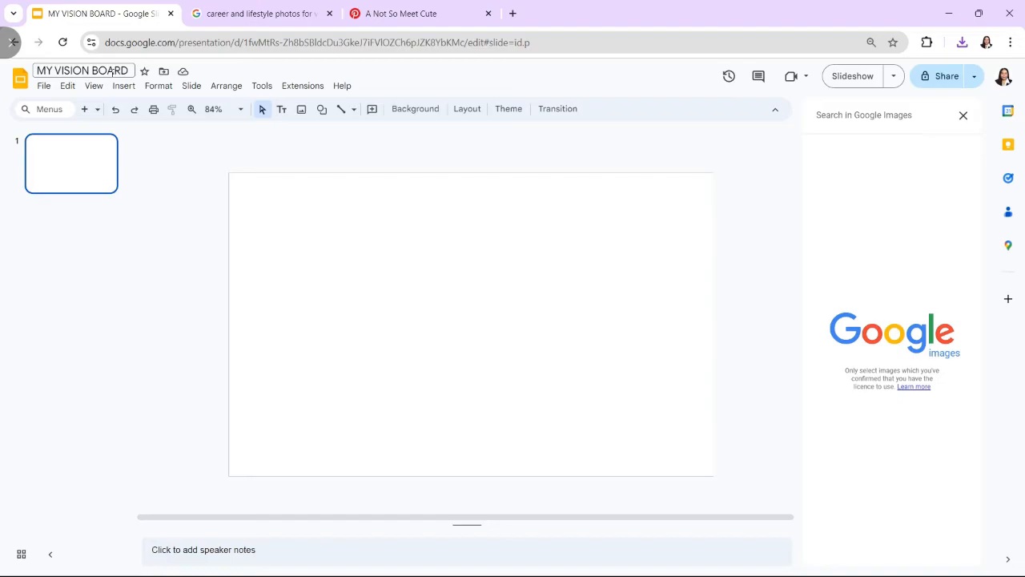
Upload the chosen photos from the computer onto the blank slide
{"action": "left_click", "coordinate": [124, 85]}
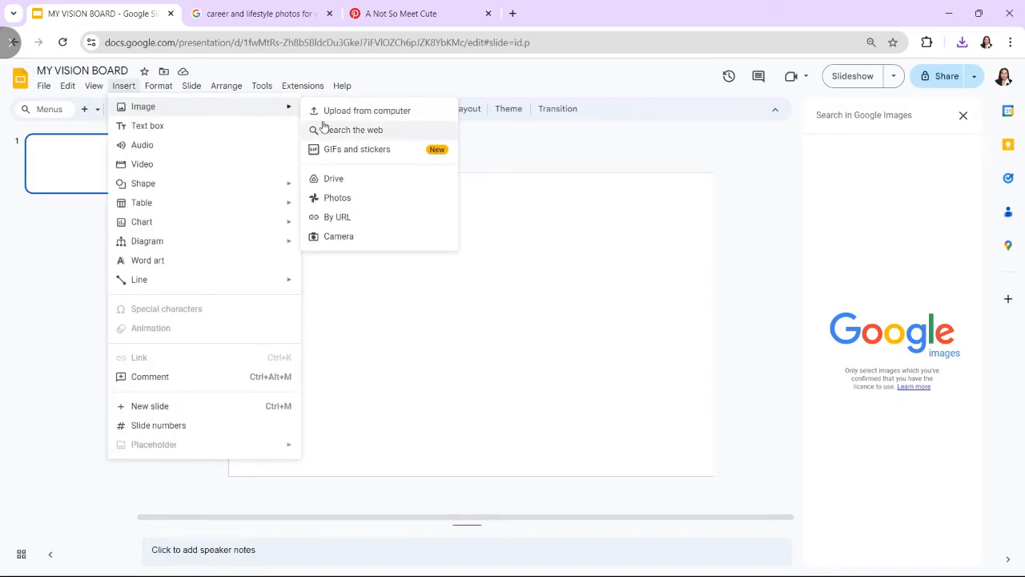
{"action": "left_click", "coordinate": [367, 110]}
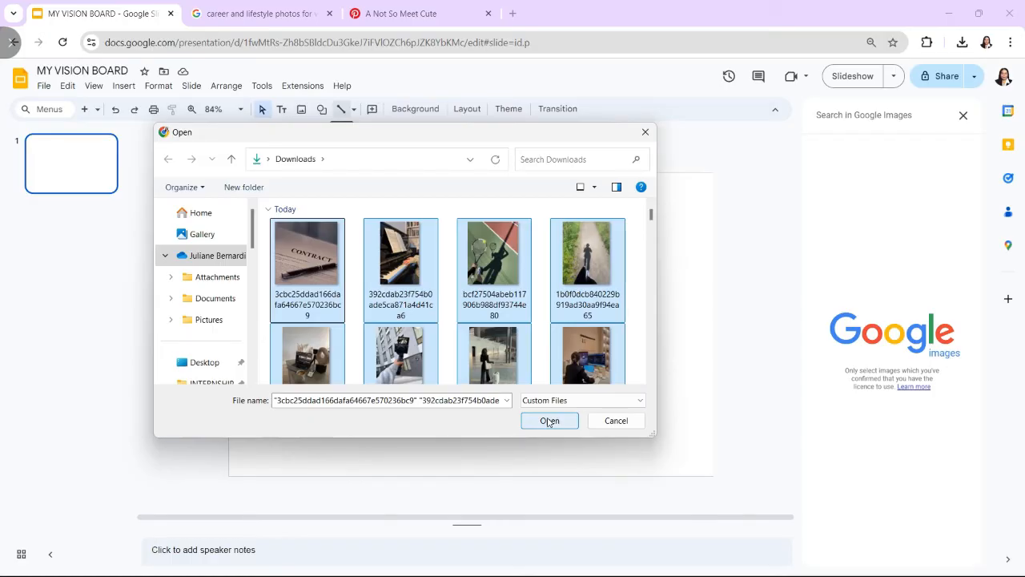
{"action": "left_click", "coordinate": [549, 420]}
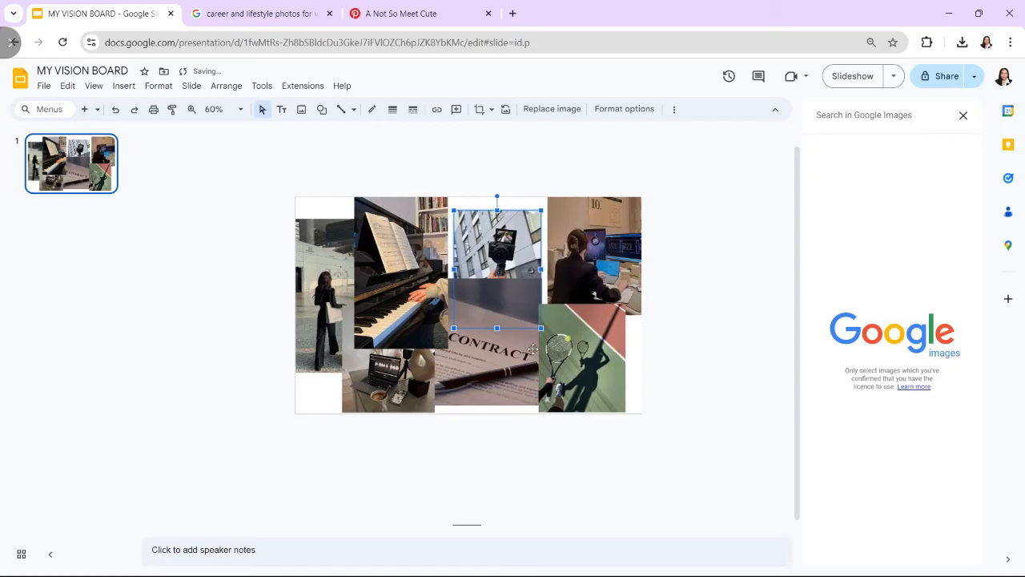
Select a collage photo and begin inserting the brown diamond shape
{"action": "left_click", "coordinate": [594, 252]}
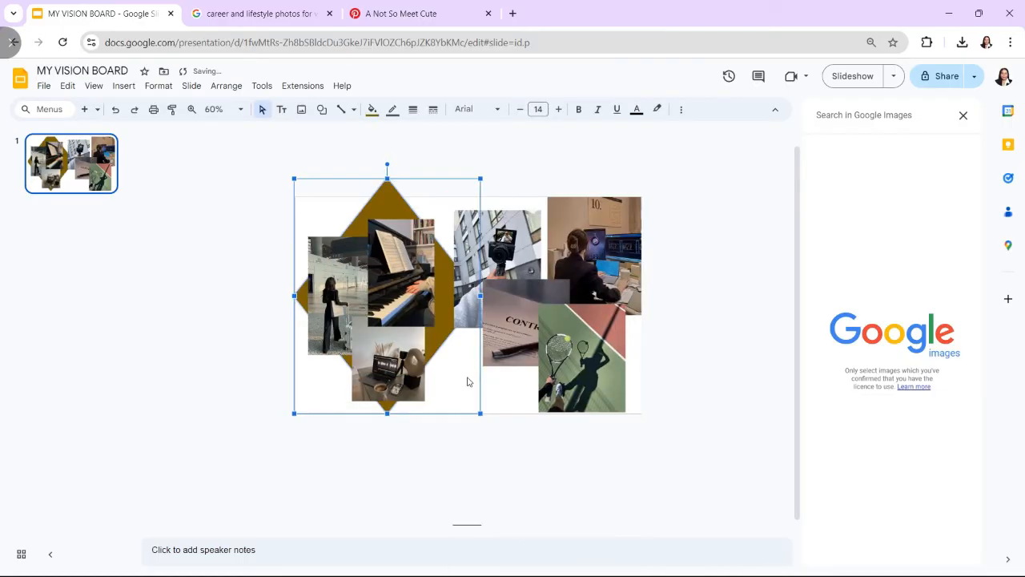
{"action": "left_click", "coordinate": [123, 86]}
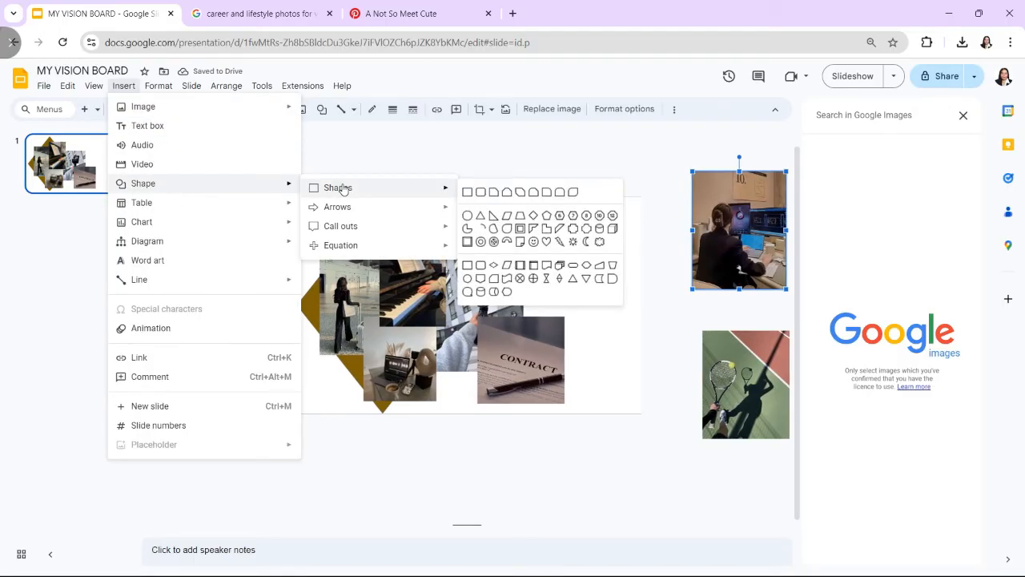
{"action": "mouse_move", "coordinate": [490, 194]}
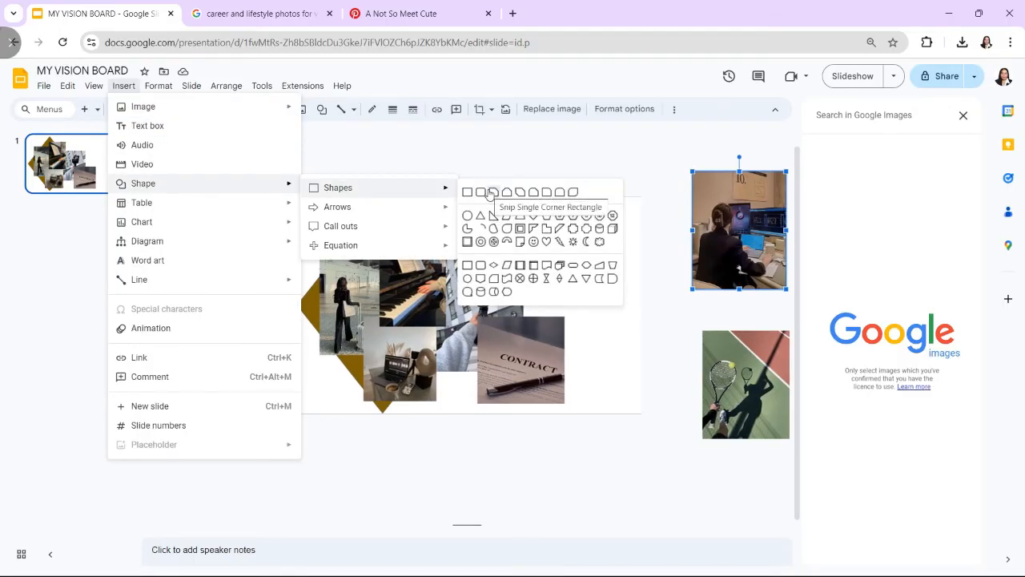
{"action": "mouse_move", "coordinate": [470, 217]}
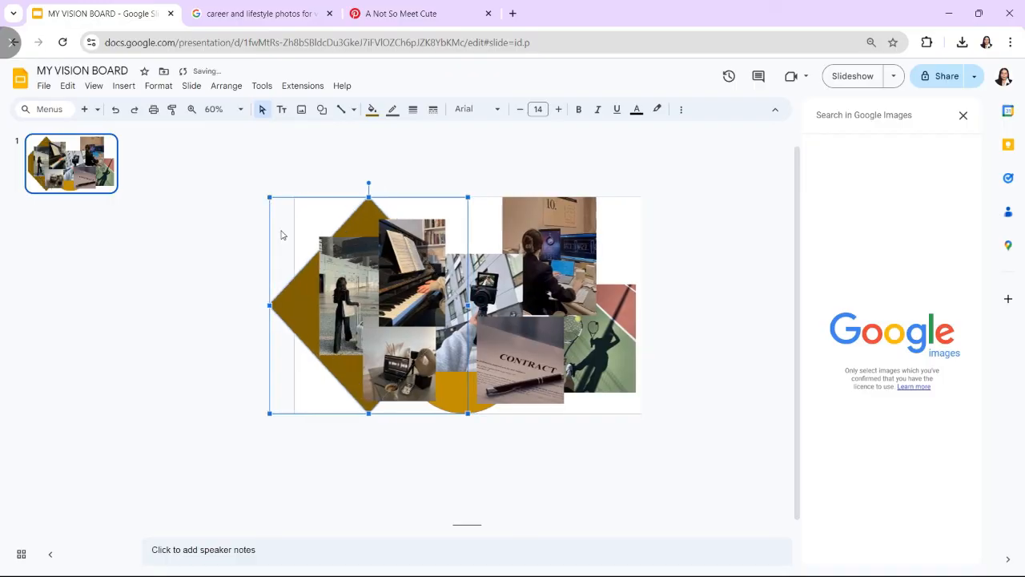
Begin inserting the brown background shapes and the Career & Lifestyle title box
{"action": "left_click", "coordinate": [123, 85]}
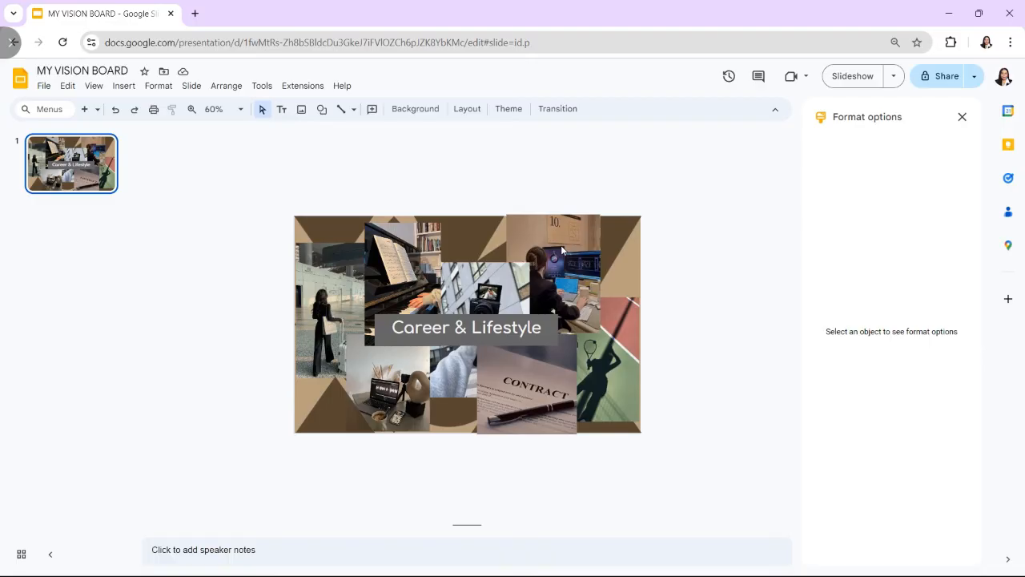
Move the product formulation caption onto the desk photo
{"action": "left_click", "coordinate": [361, 240]}
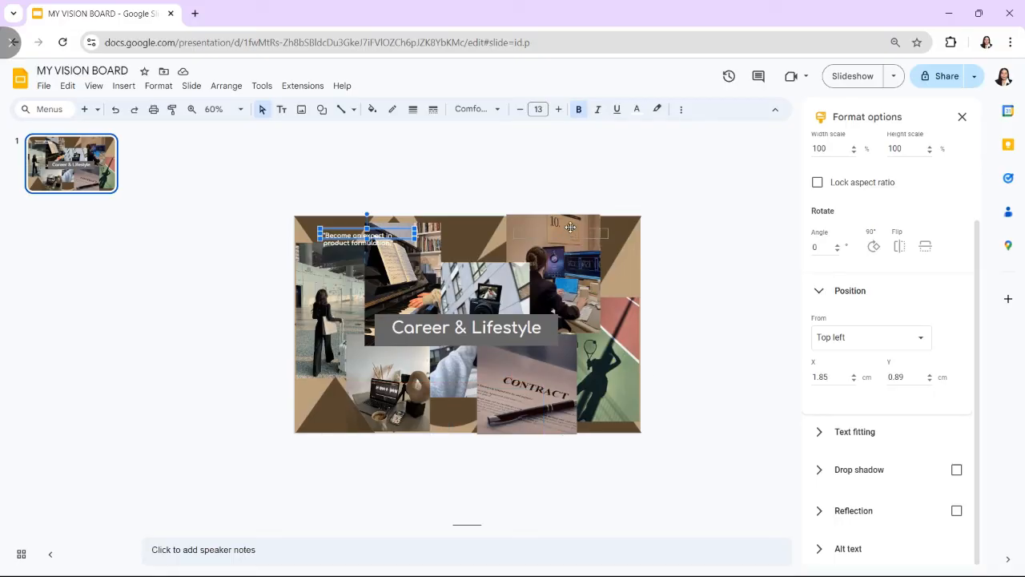
{"action": "left_click_drag", "start_coordinate": [364, 238], "coordinate": [552, 233]}
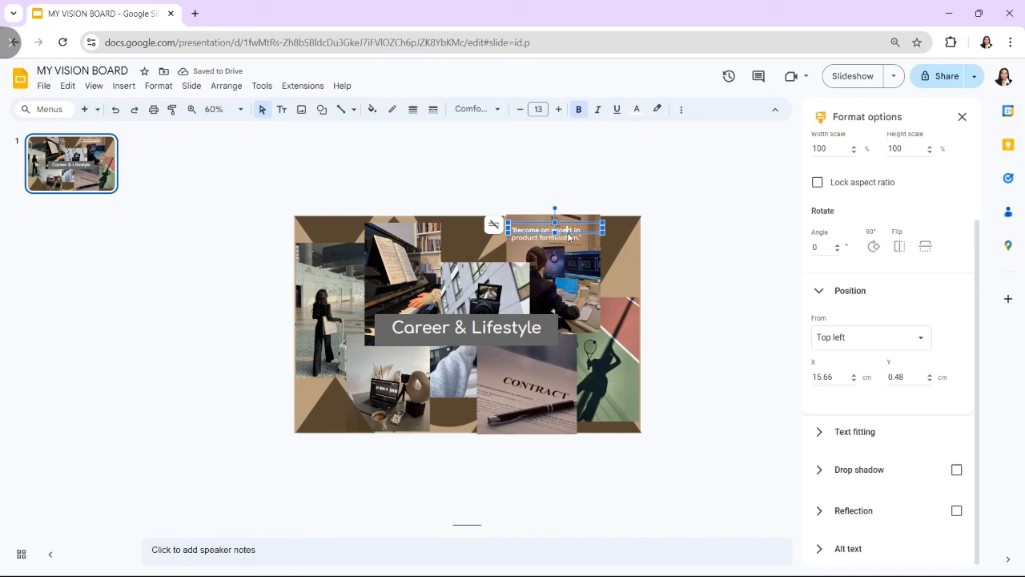
{"action": "left_click", "coordinate": [728, 325]}
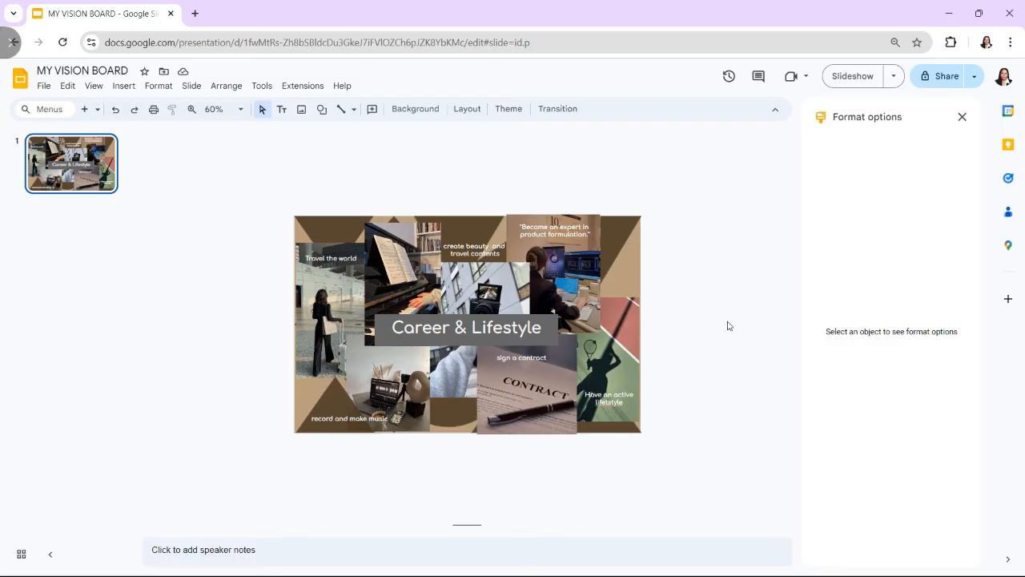
Download the vision board as a PDF document and present it full screen
{"action": "left_click", "coordinate": [44, 85]}
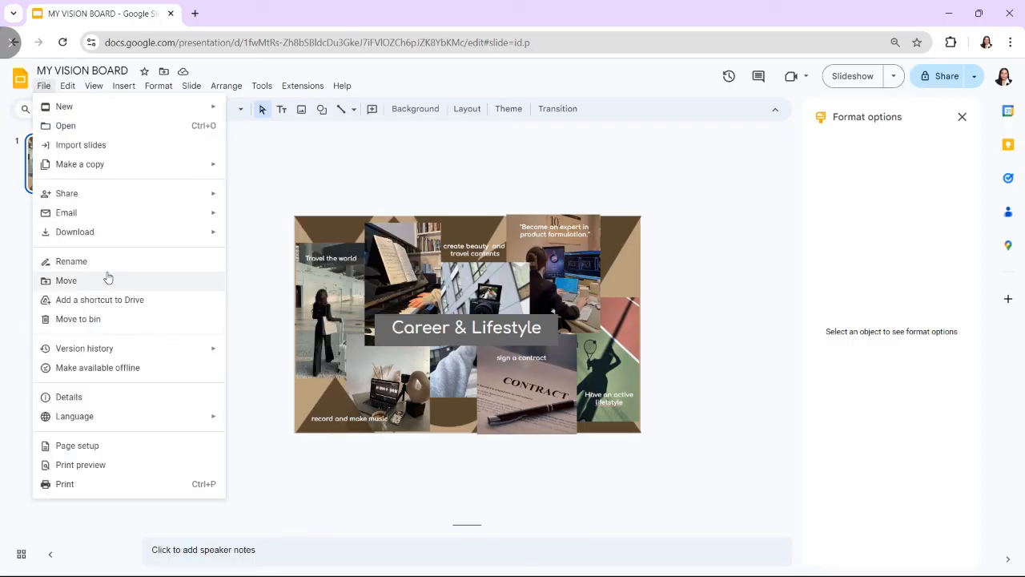
{"action": "left_click", "coordinate": [75, 231]}
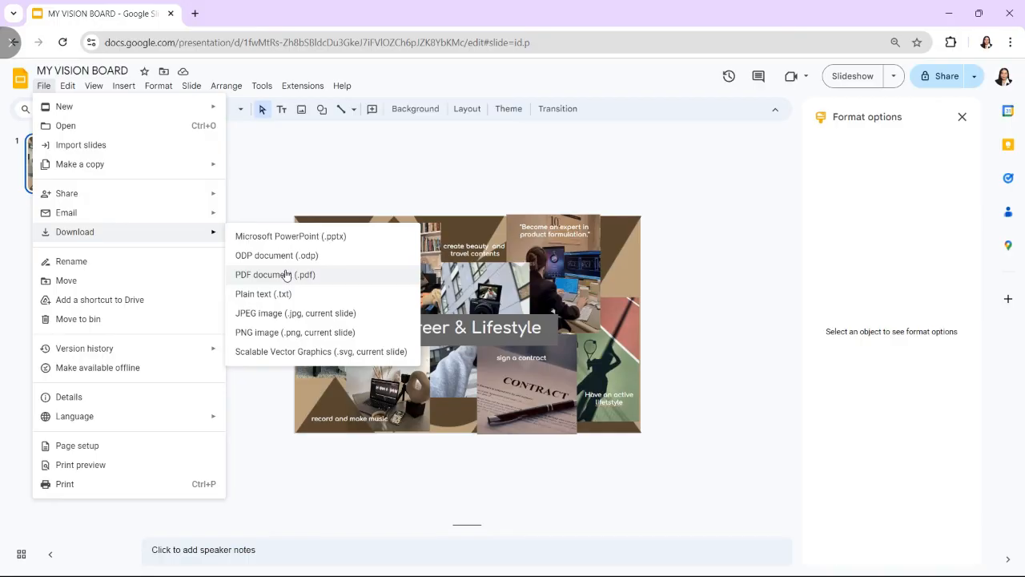
{"action": "left_click", "coordinate": [551, 186]}
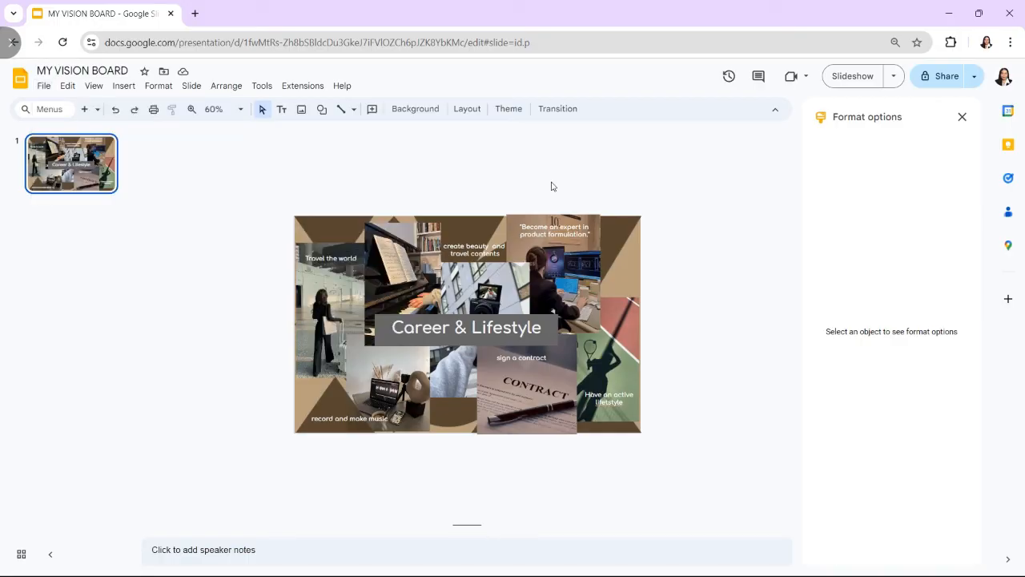
{"action": "left_click", "coordinate": [852, 76]}
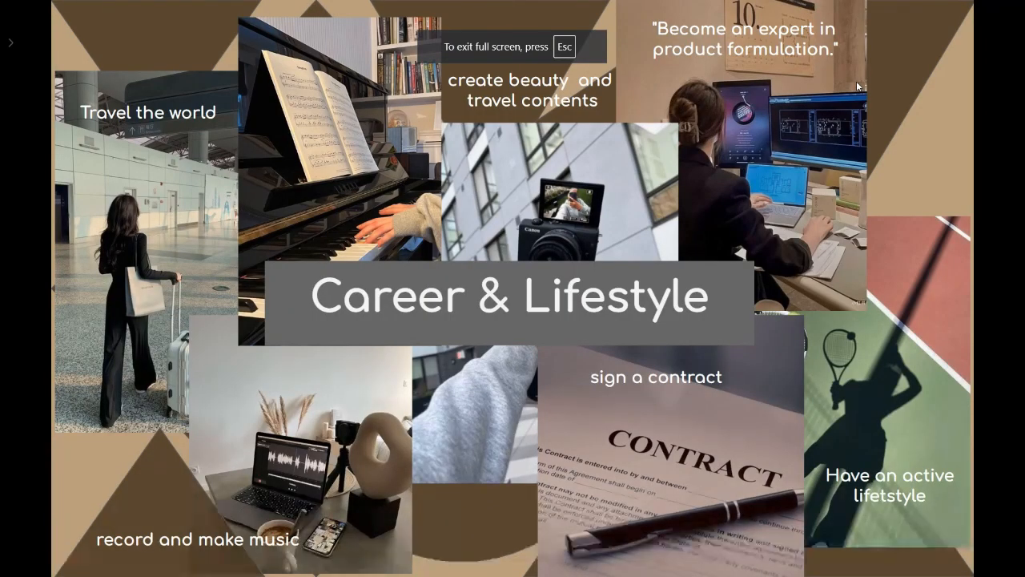